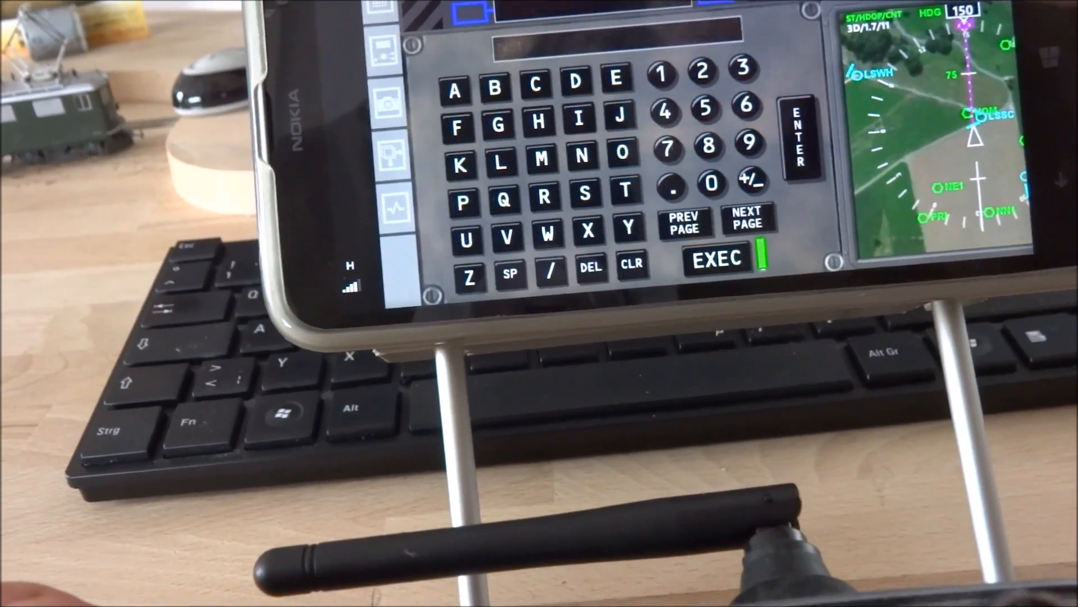
# Type 'F' into the CDU scratchpad to start the next waypoint identifier
pyautogui.click(532, 232)
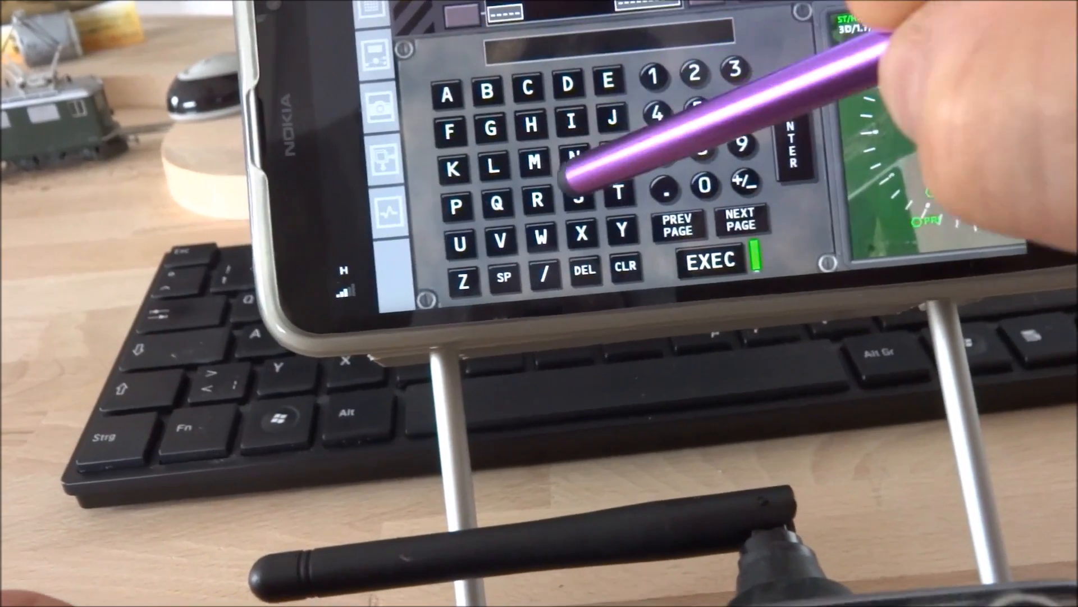
pyautogui.click(452, 130)
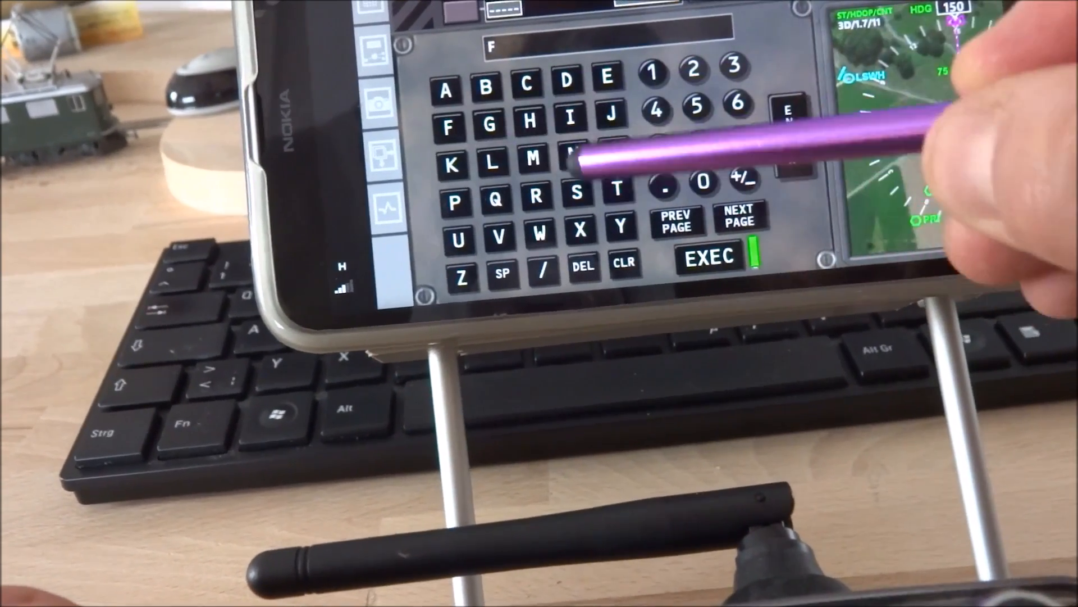